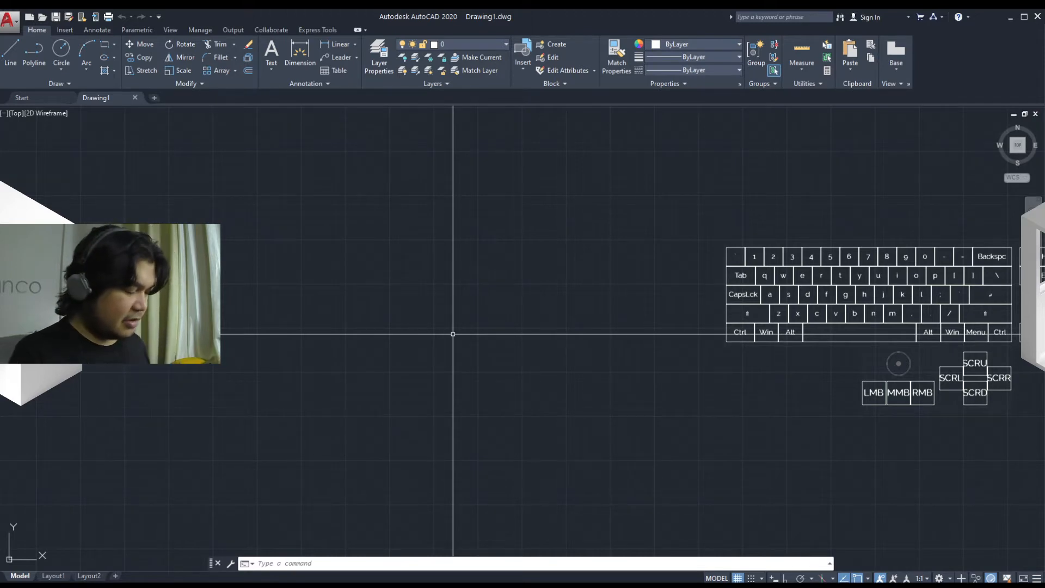
# Step: Start the single-line TEXT command with the TE alias
pyautogui.write('text or [Justify Style]:')
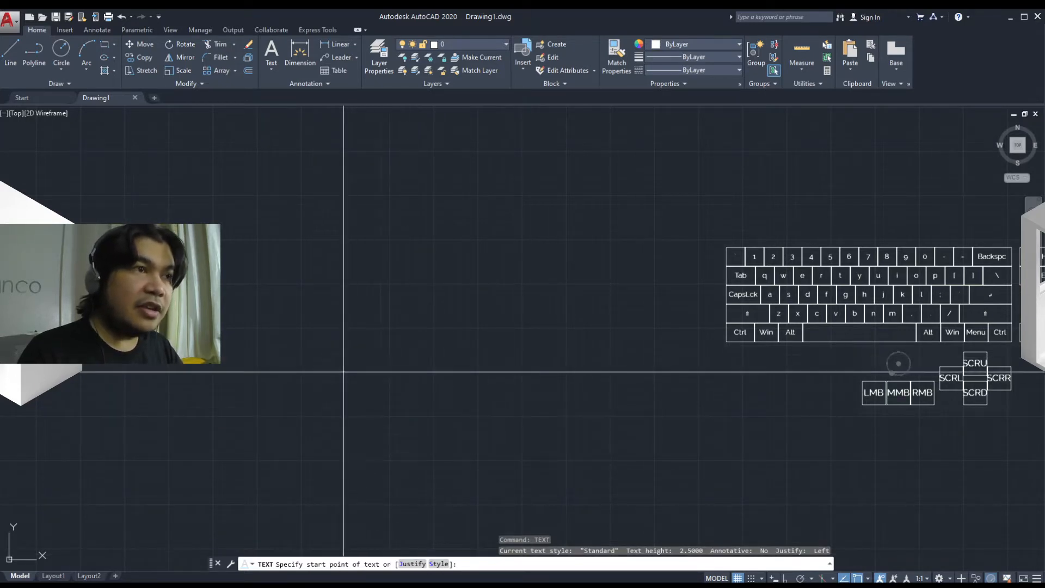
# Step: Pick the start point for the new text near the drawing centre
pyautogui.click(523, 355)
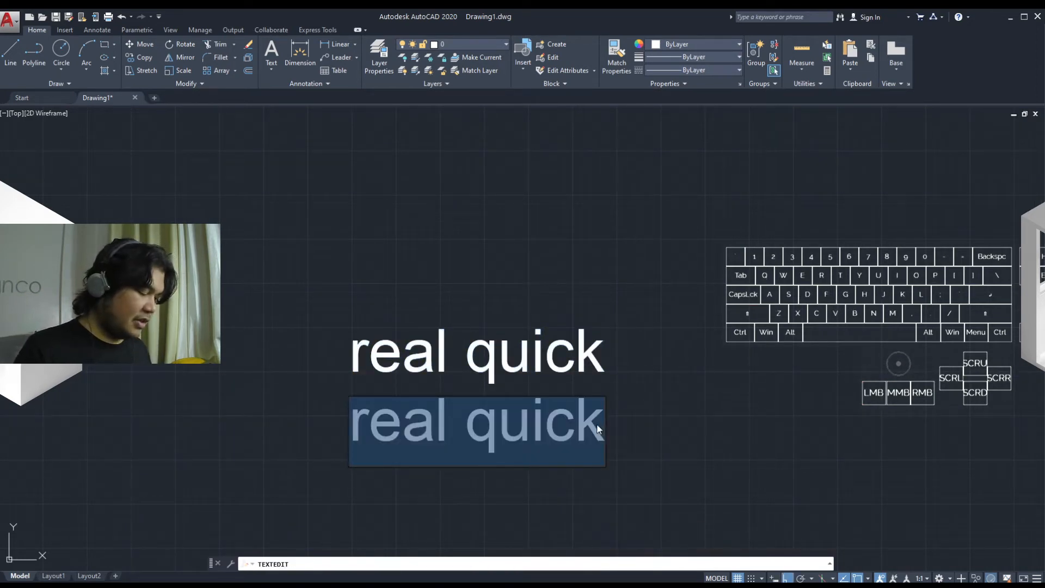
# Step: Retype the lines as REAL QUICK, then reword them to CHANGE and LIKE RIGHT NOW
pyautogui.write('REAL QUIC')
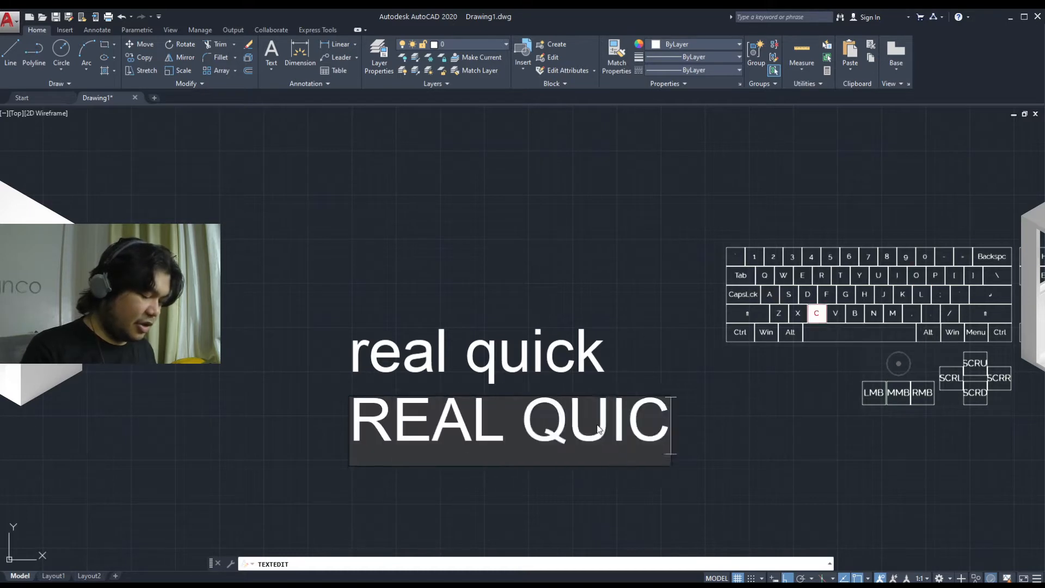
pyautogui.write('K')
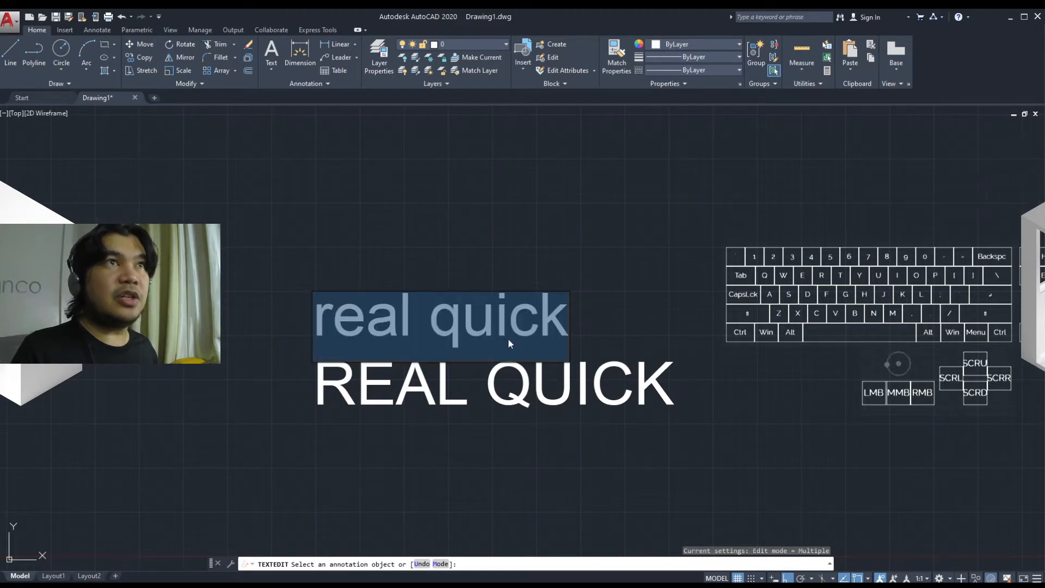
pyautogui.moveTo(458, 348)
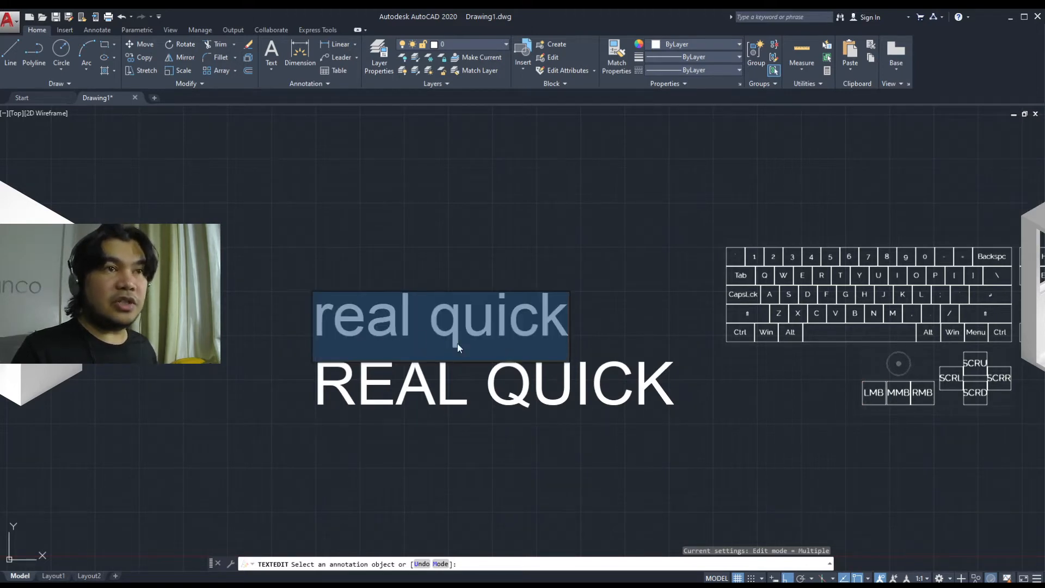
pyautogui.write('CHANGE')
pyautogui.click(494, 383)
pyautogui.write('LIKE RI')
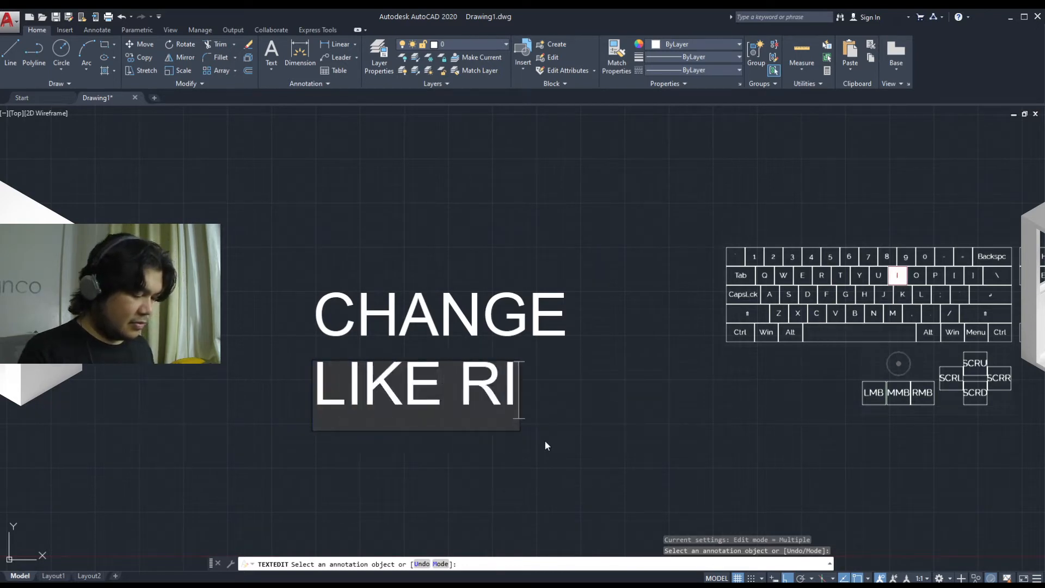
pyautogui.write('GHT NOW')
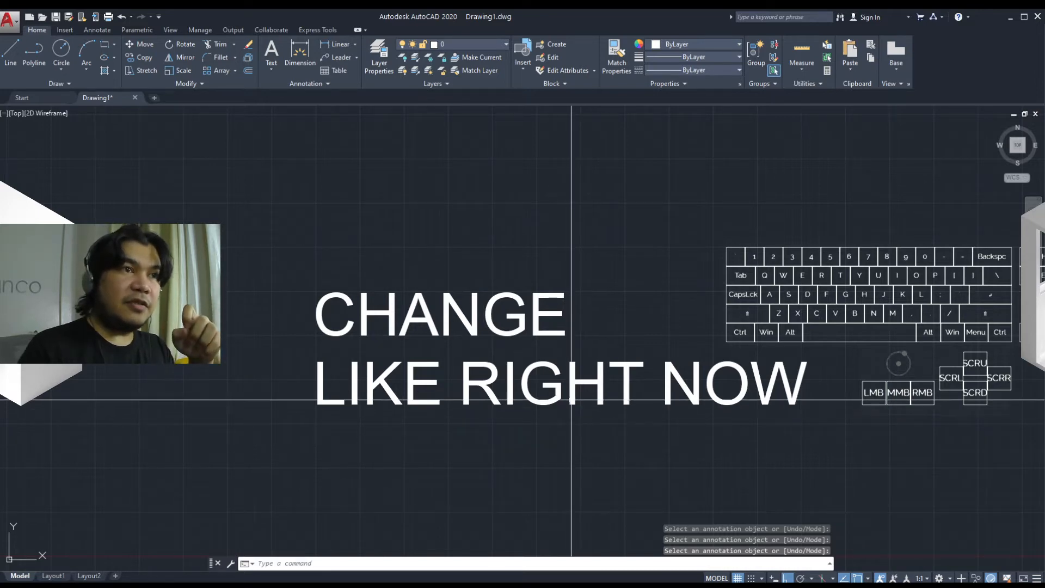
# Step: Start the MTEXT command with the MT alias after reopening the lower text
pyautogui.doubleClick(559, 383)
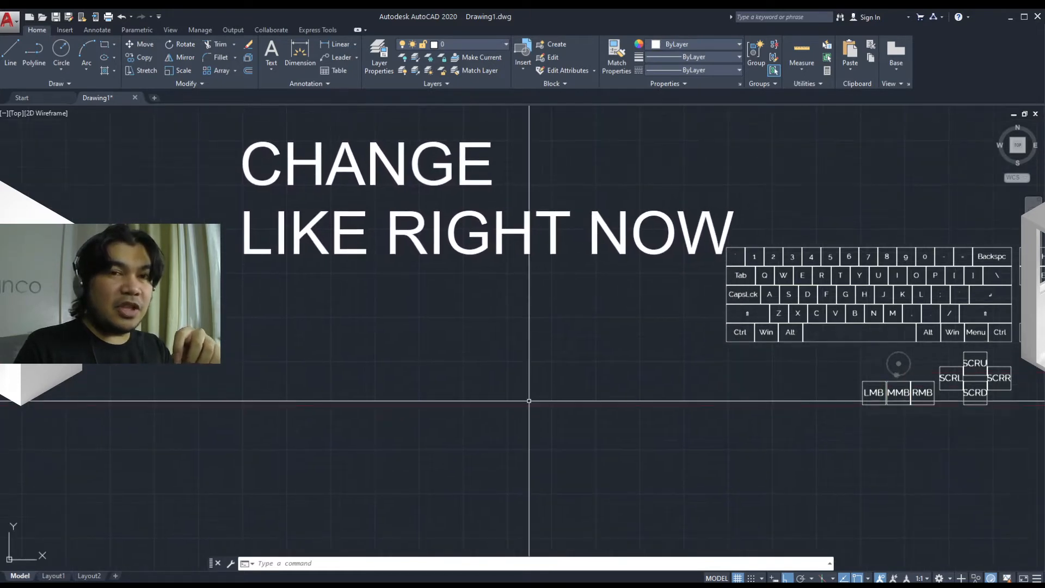
pyautogui.write('MTEXT Specify first corner:')
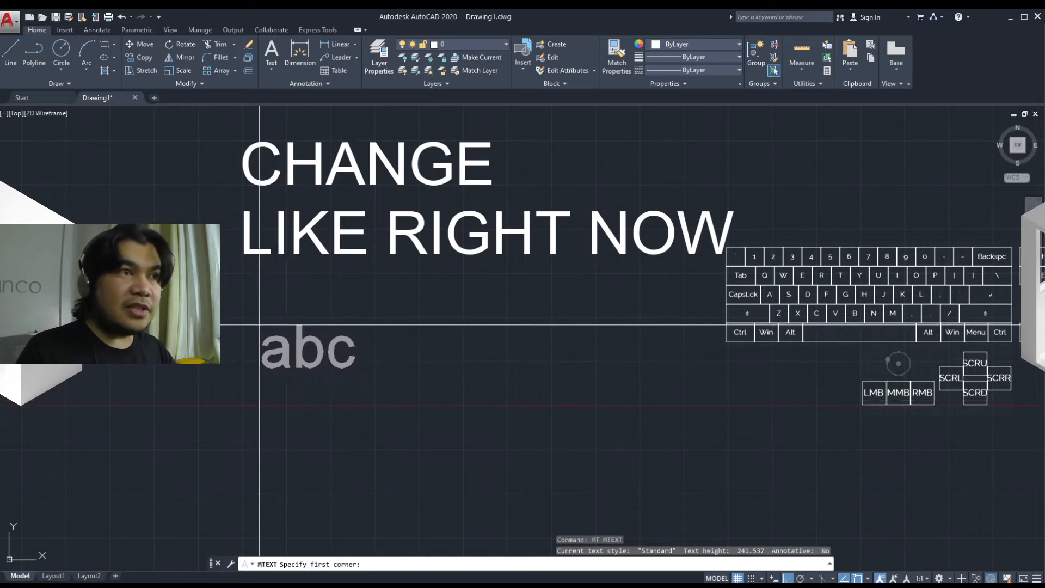
# Step: Drag out the new multiline text box below the existing lines
pyautogui.click(253, 324)
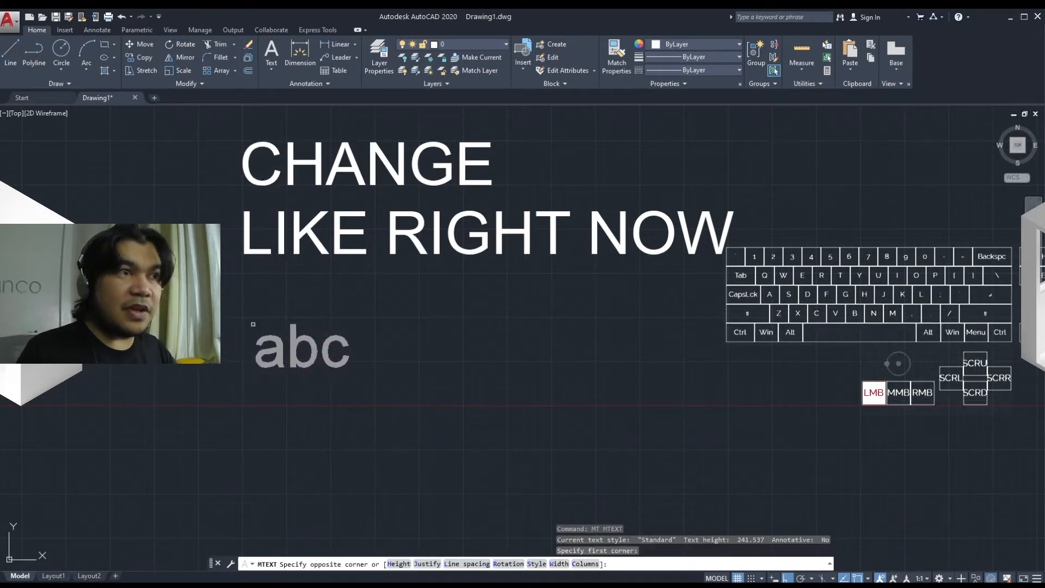
pyautogui.moveTo(254, 323); pyautogui.dragTo(569, 473)
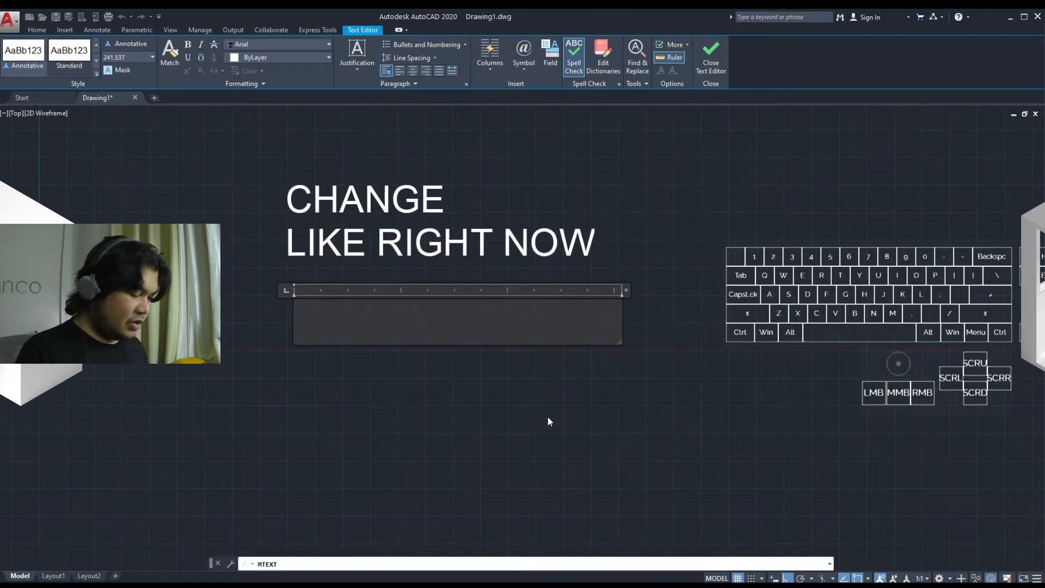
# Step: Write CHANGE and LIKE RIGHT NOW in the multiline text editor
pyautogui.write('CHANGE')
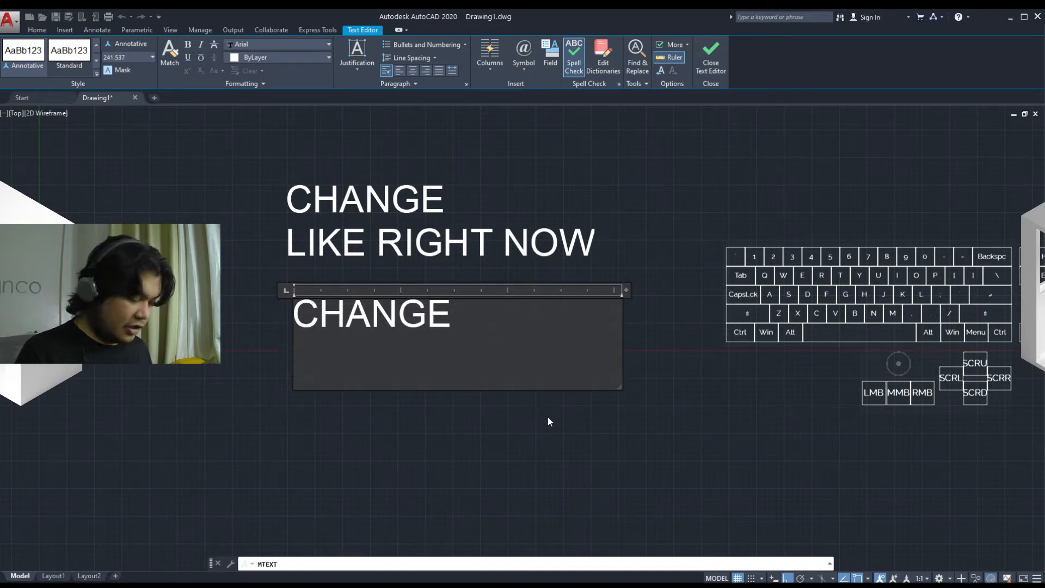
pyautogui.write('RIGHT NOW')
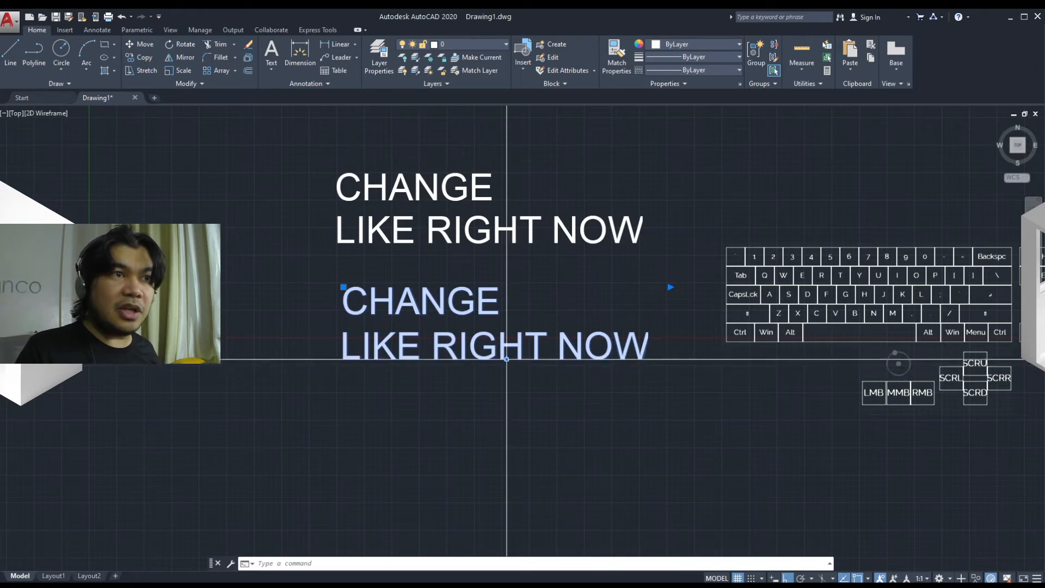
pyautogui.moveTo(507, 360)
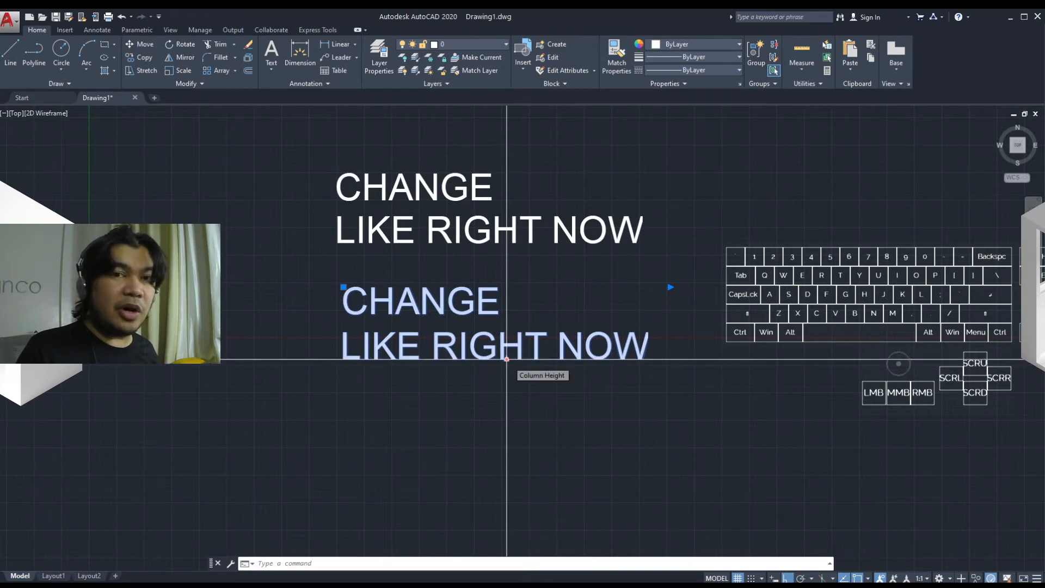
pyautogui.moveTo(580, 343)
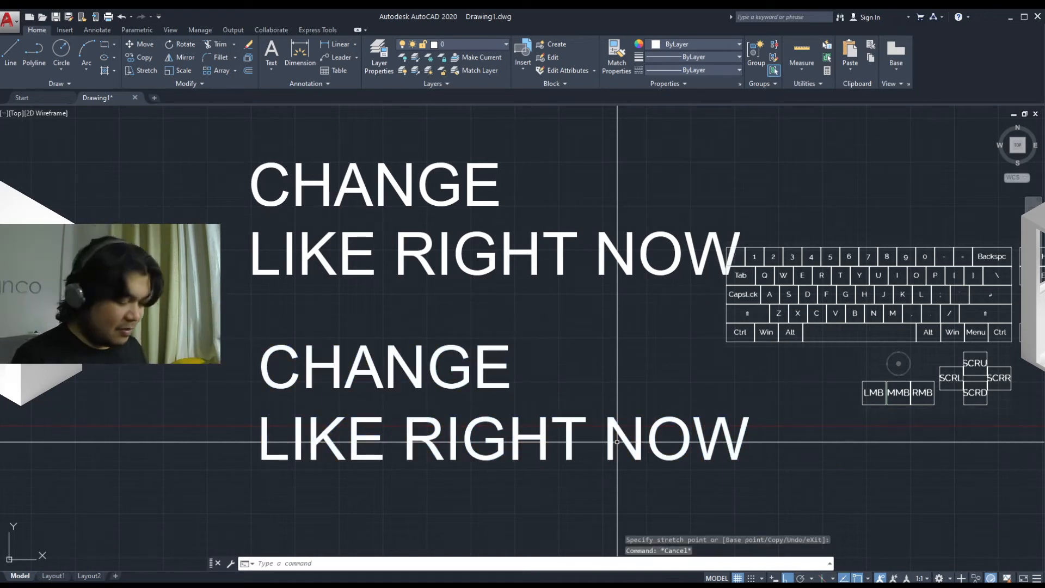
# Step: Open the Text Style dialog with the ST alias
pyautogui.write('STYLE')
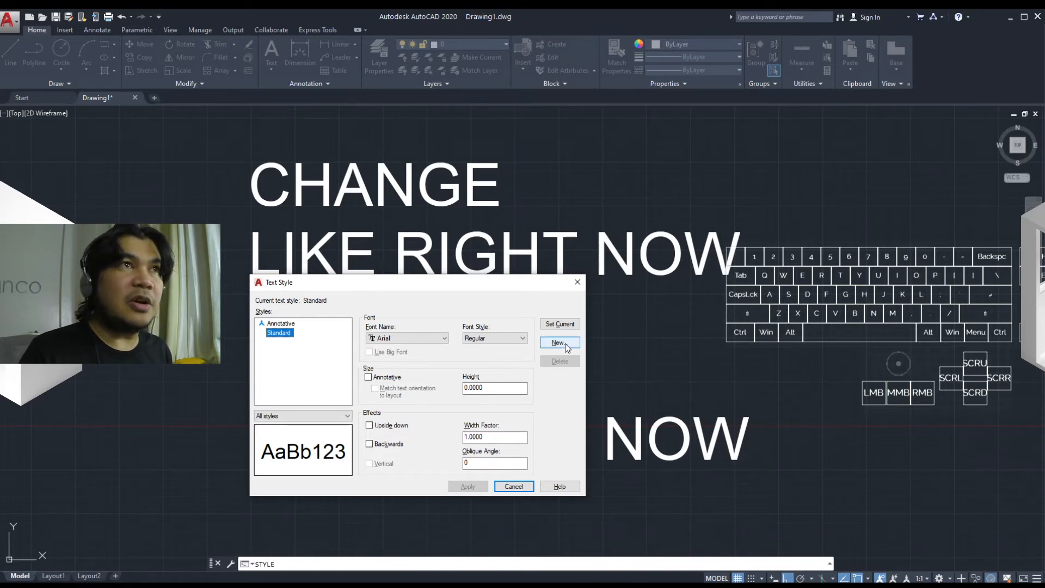
# Step: Create a new text style named 'New Style' and confirm it
pyautogui.click(559, 342)
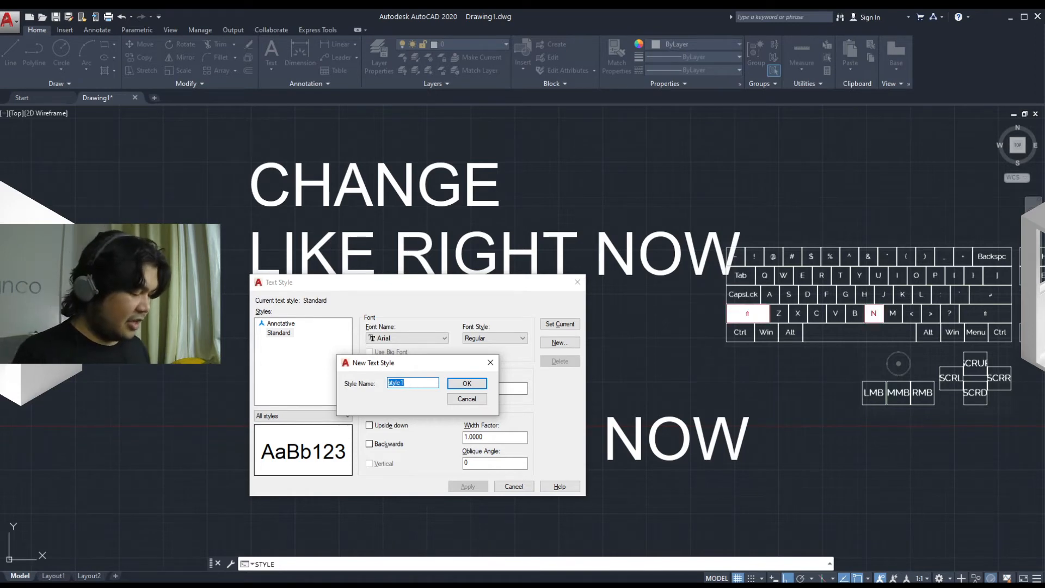
pyautogui.write('New Style')
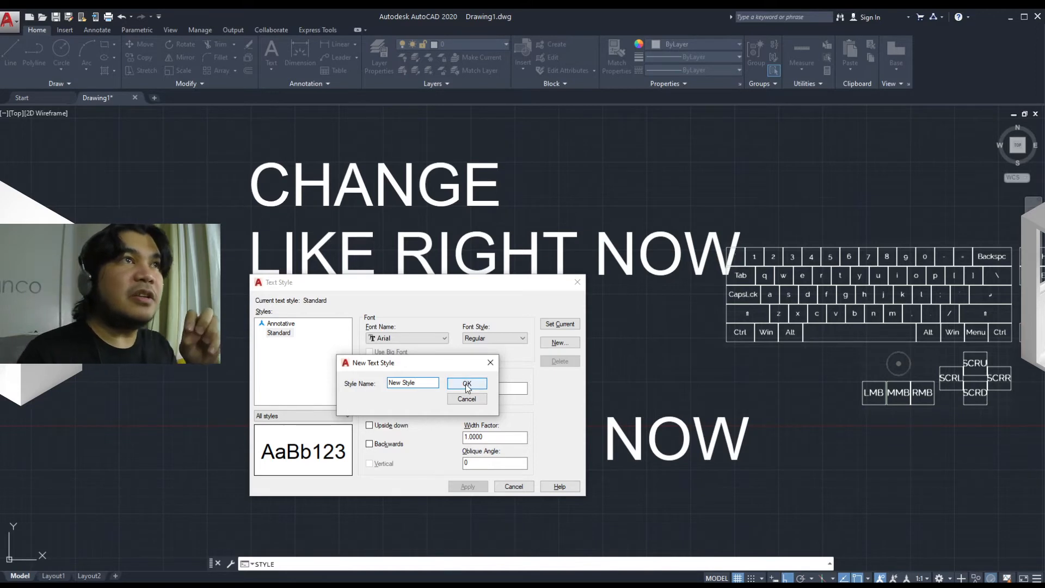
pyautogui.click(467, 383)
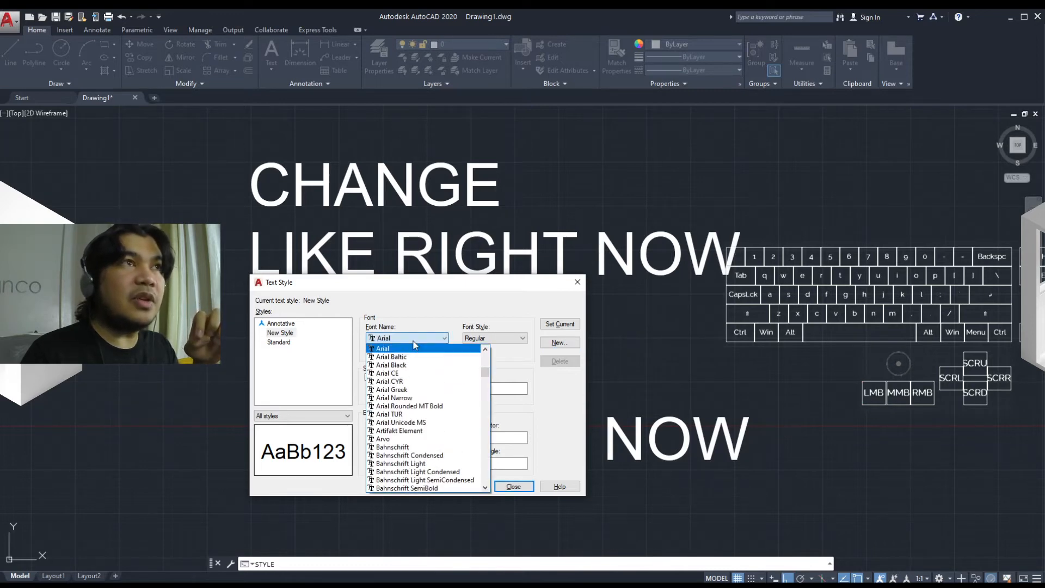
# Step: Choose CountryBlueprint as New Style's font from the font list
pyautogui.click(390, 373)
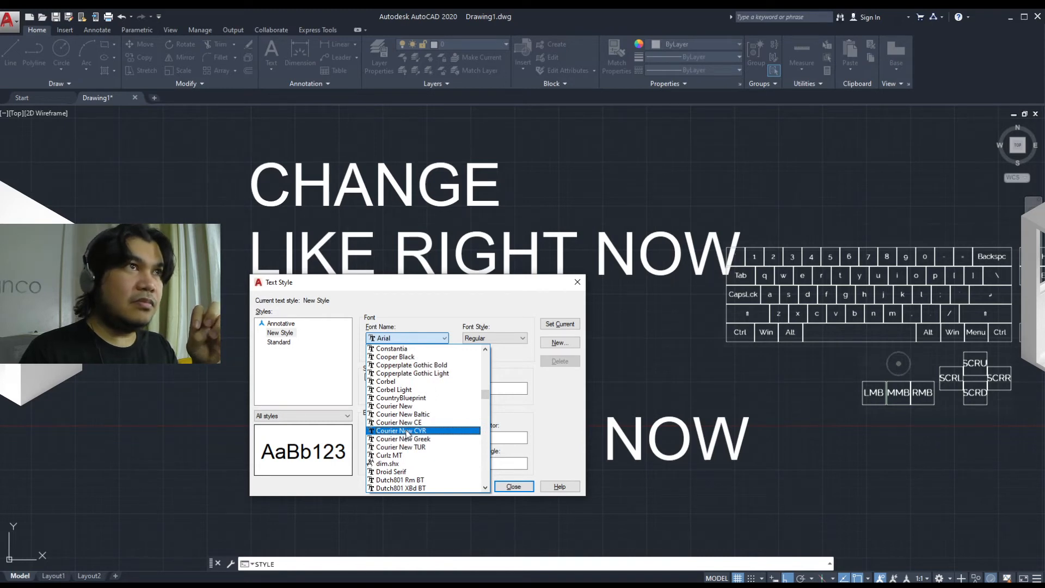
pyautogui.click(401, 398)
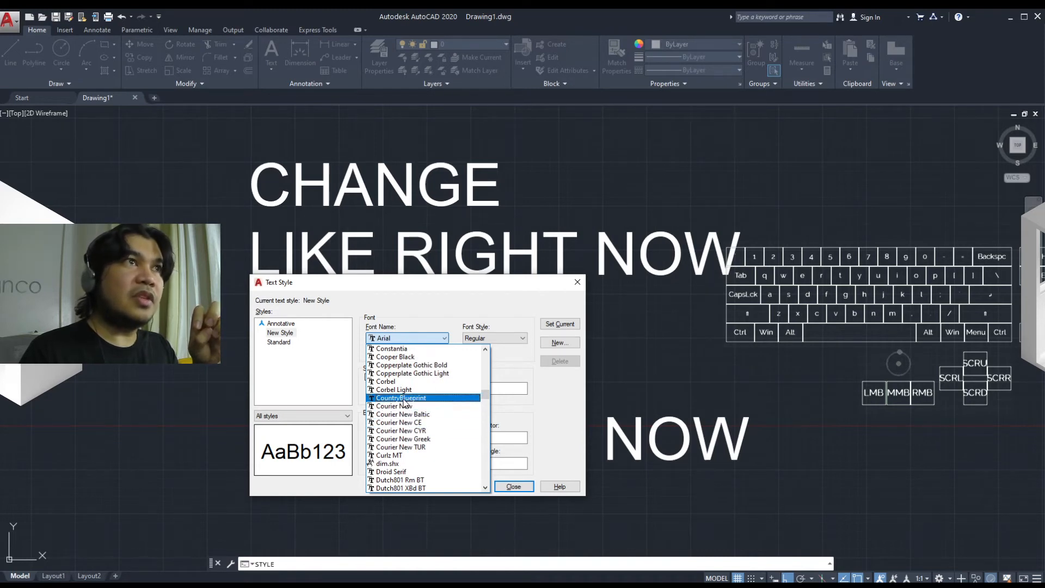
pyautogui.click(400, 398)
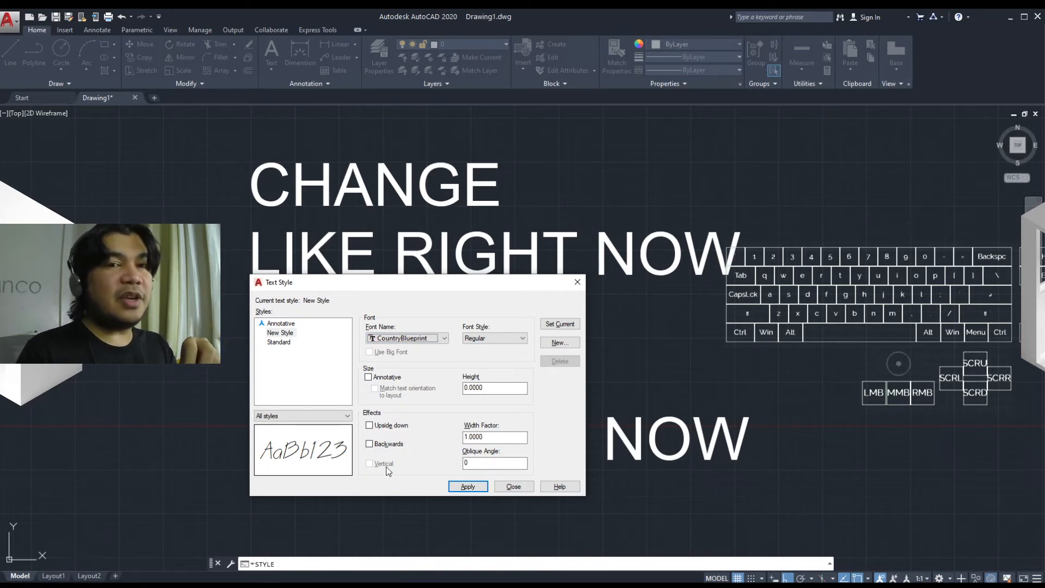
pyautogui.moveTo(402, 410)
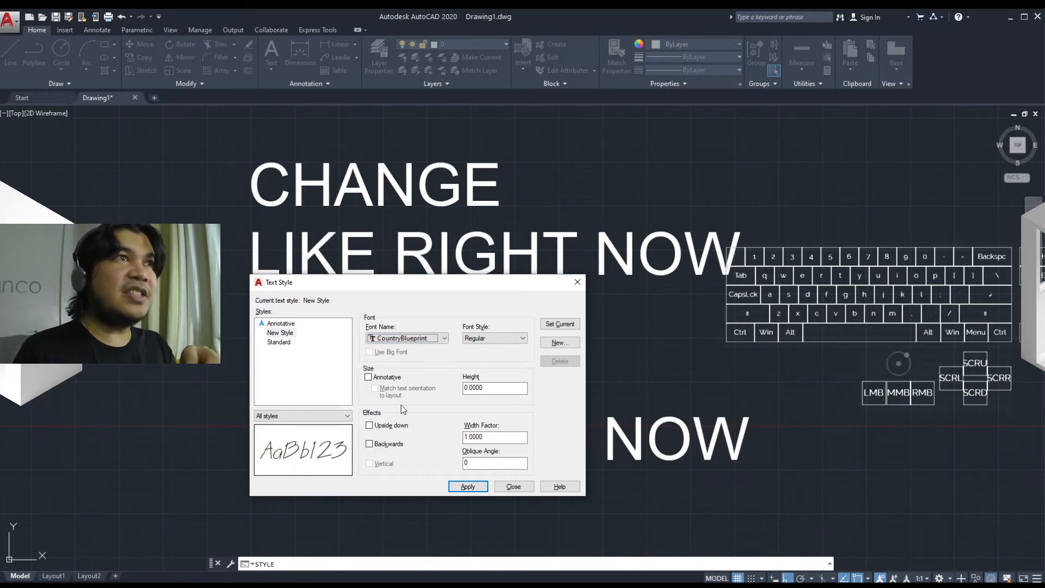
pyautogui.click(493, 337)
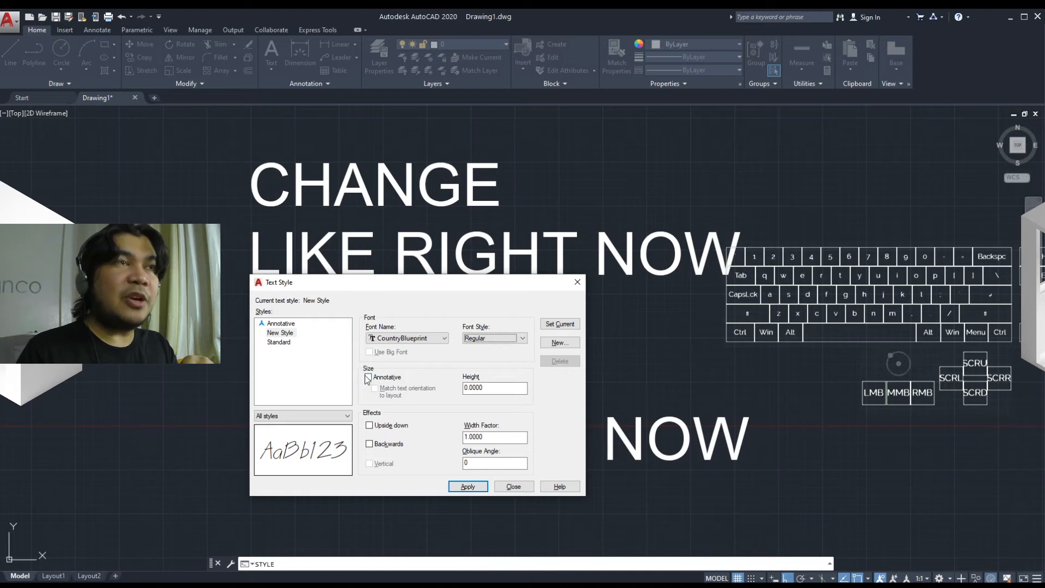
pyautogui.click(369, 377)
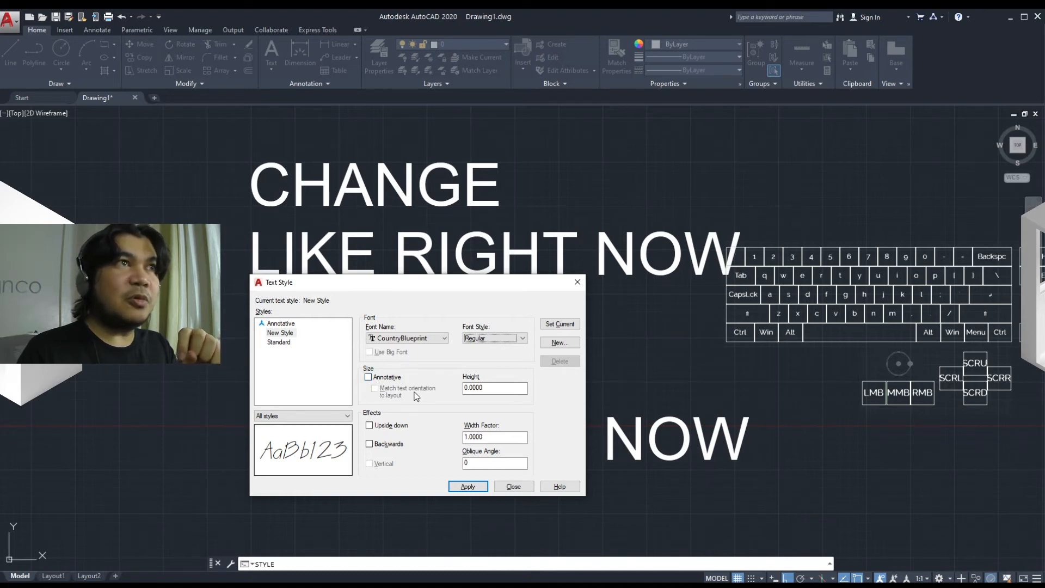
pyautogui.moveTo(430, 407)
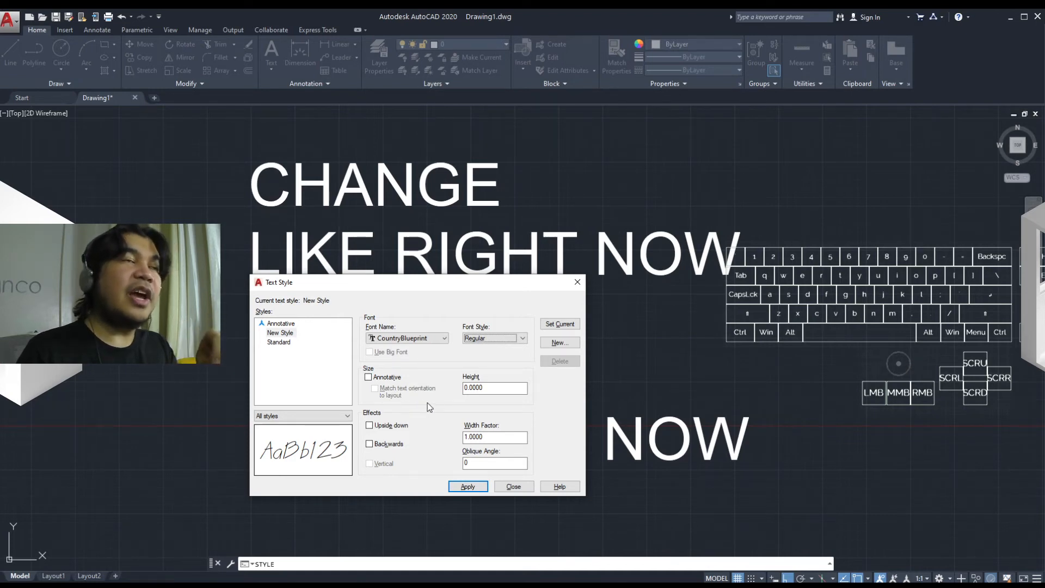
pyautogui.moveTo(408, 405)
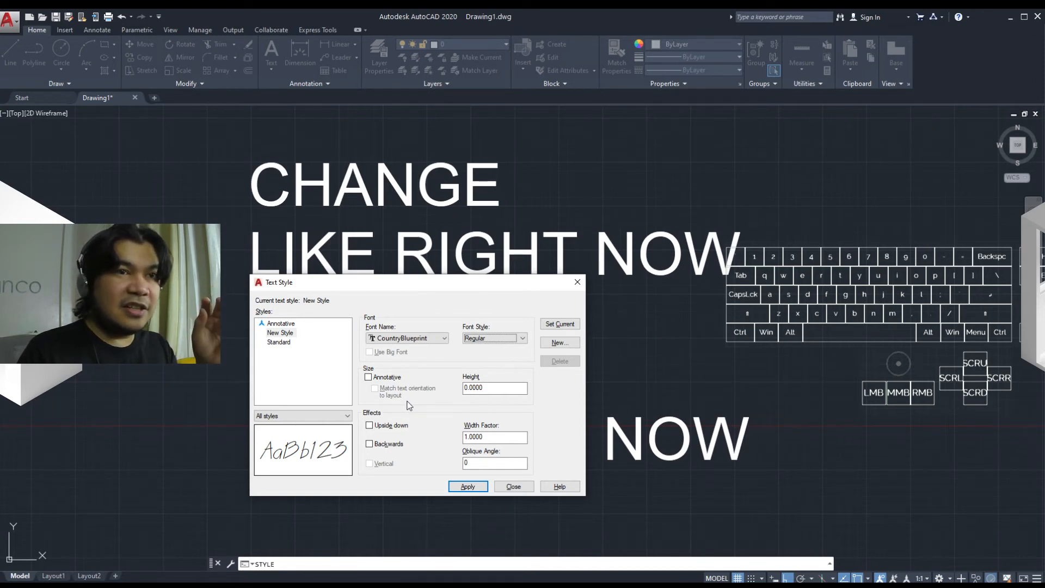
pyautogui.moveTo(425, 417)
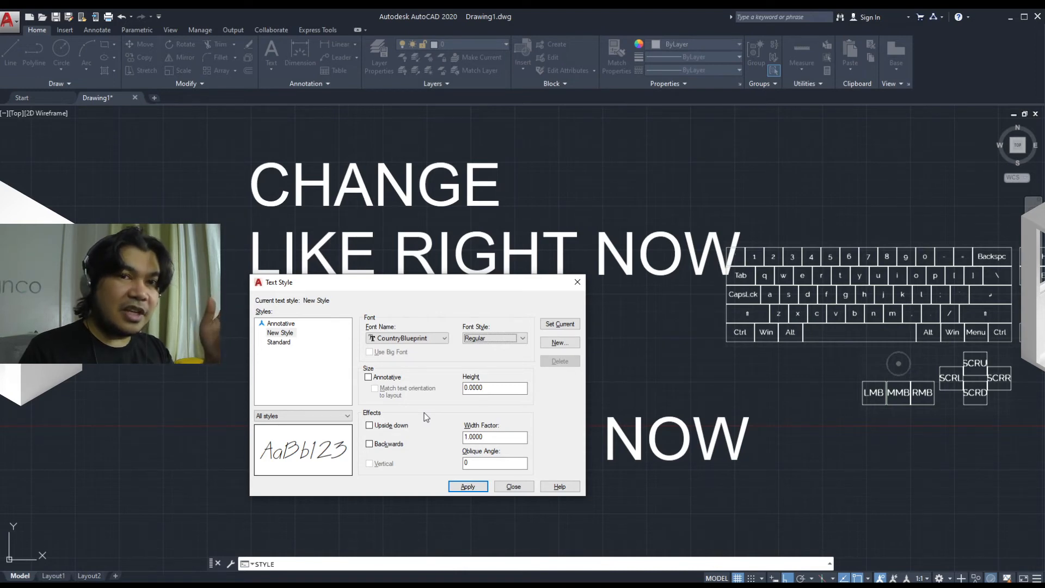
pyautogui.moveTo(355, 382)
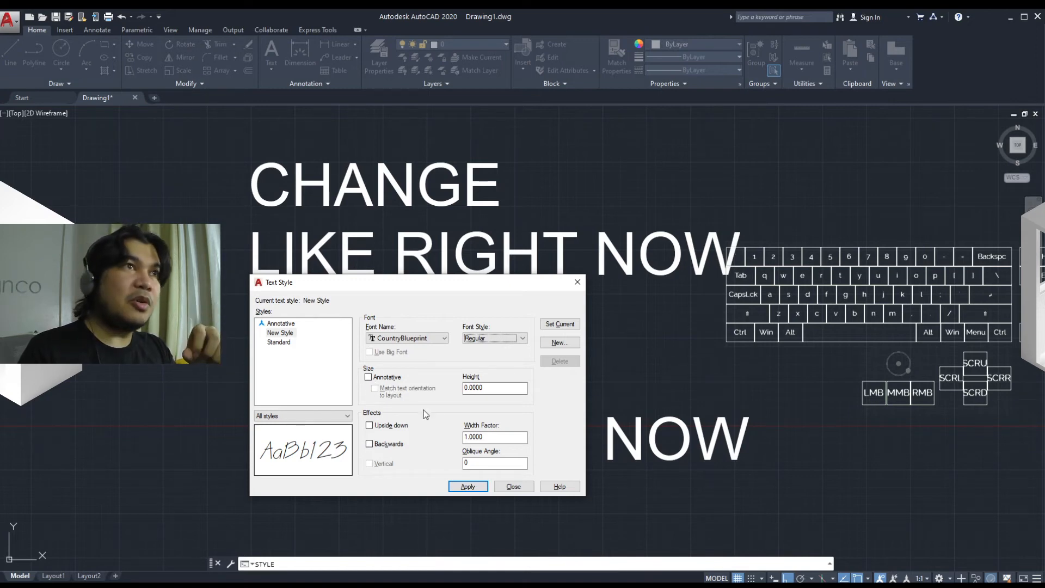
pyautogui.click(494, 387)
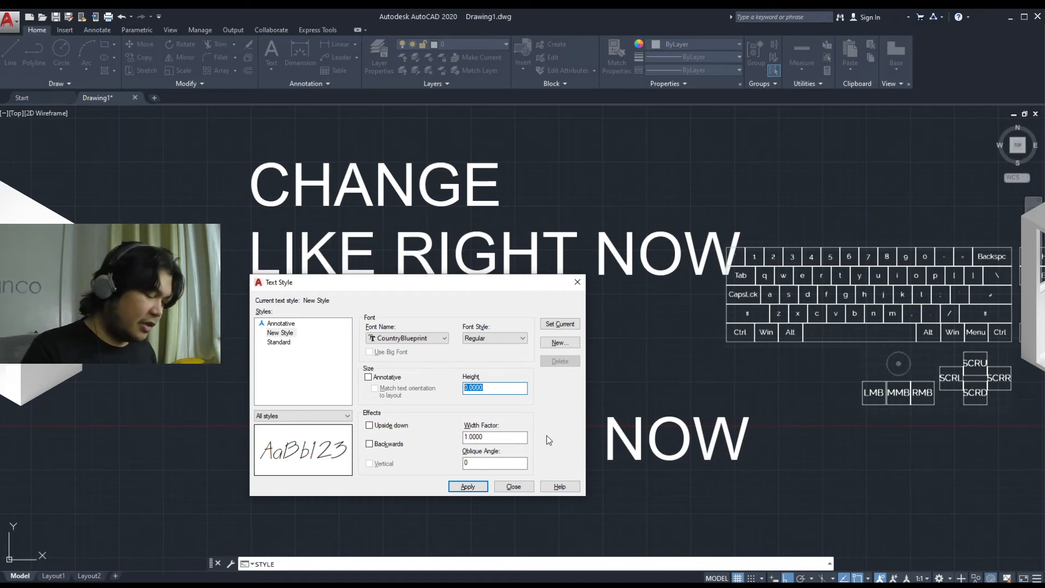
# Step: Set New Style's text height to 10 alongside the CountryBlueprint font
pyautogui.write('10')
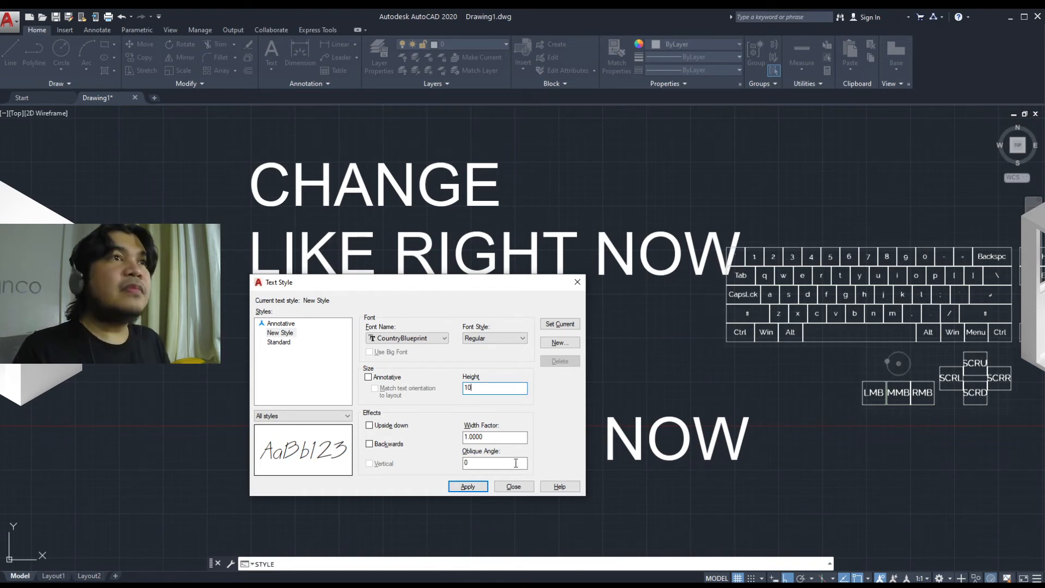
pyautogui.click(494, 436)
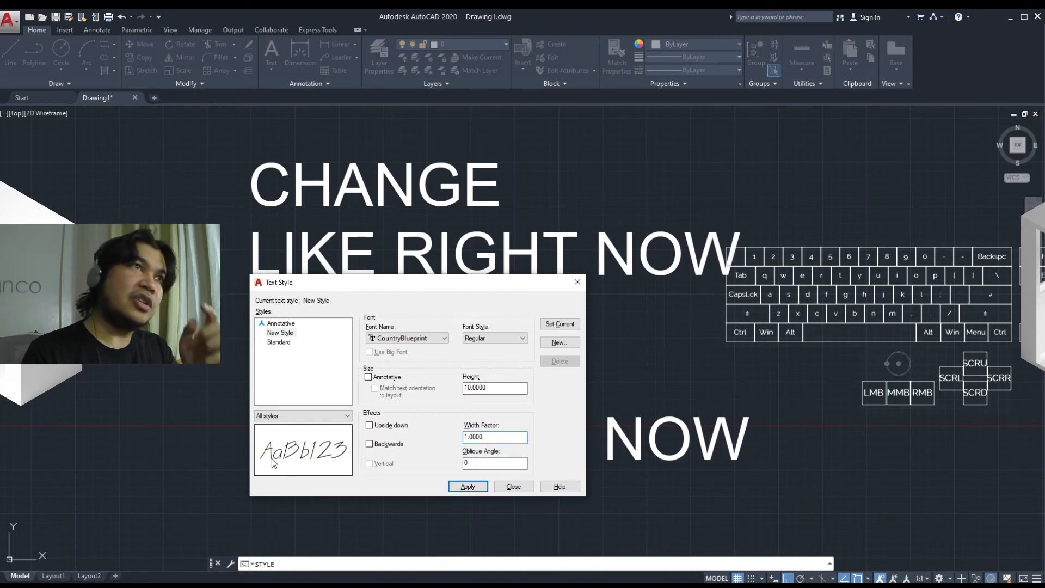
pyautogui.click(494, 437)
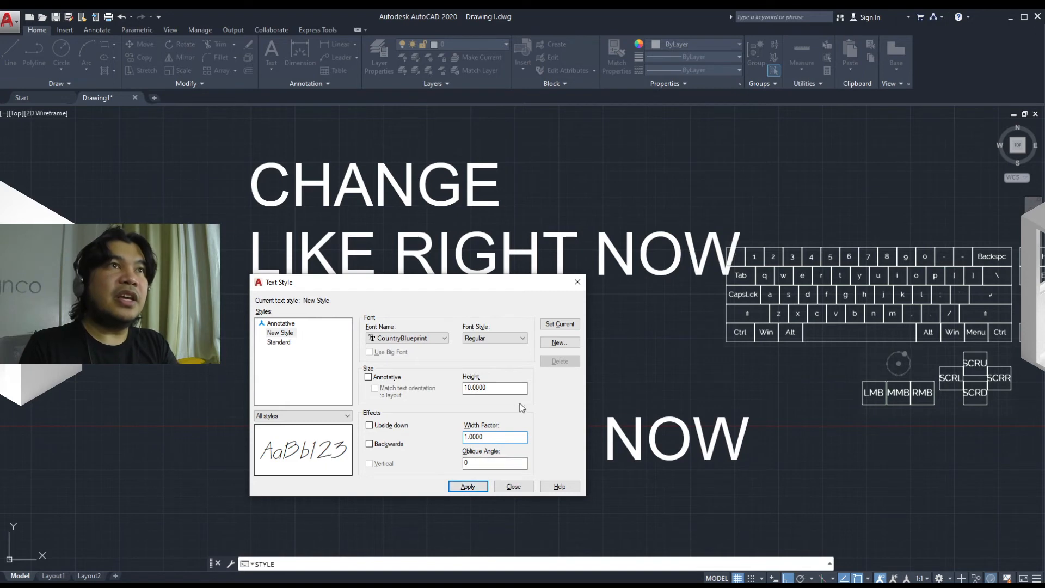
# Step: Make New Style current, saving its height-10 changes, and leave the Text Style dialog
pyautogui.click(559, 324)
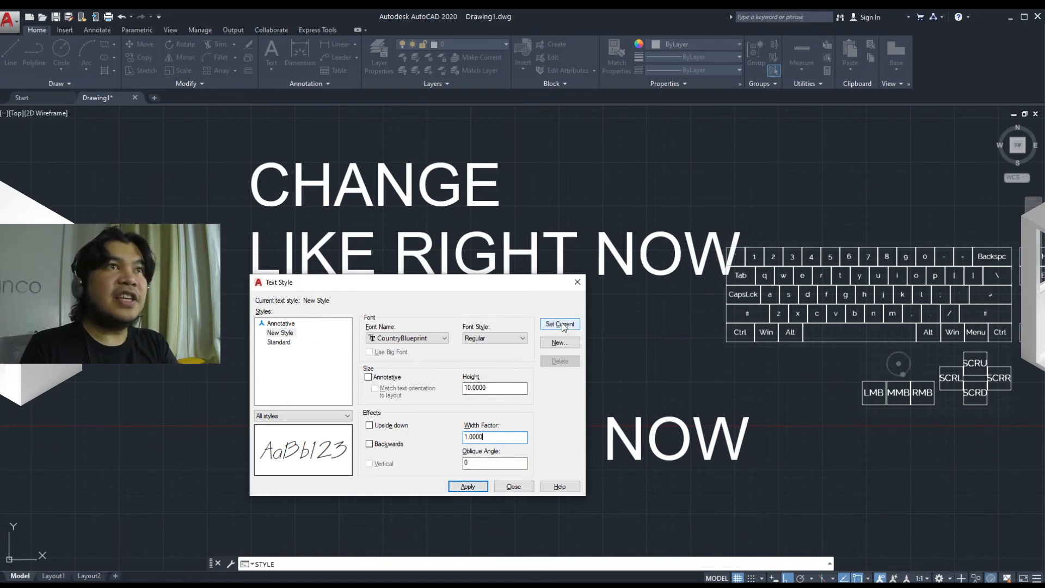
pyautogui.click(558, 323)
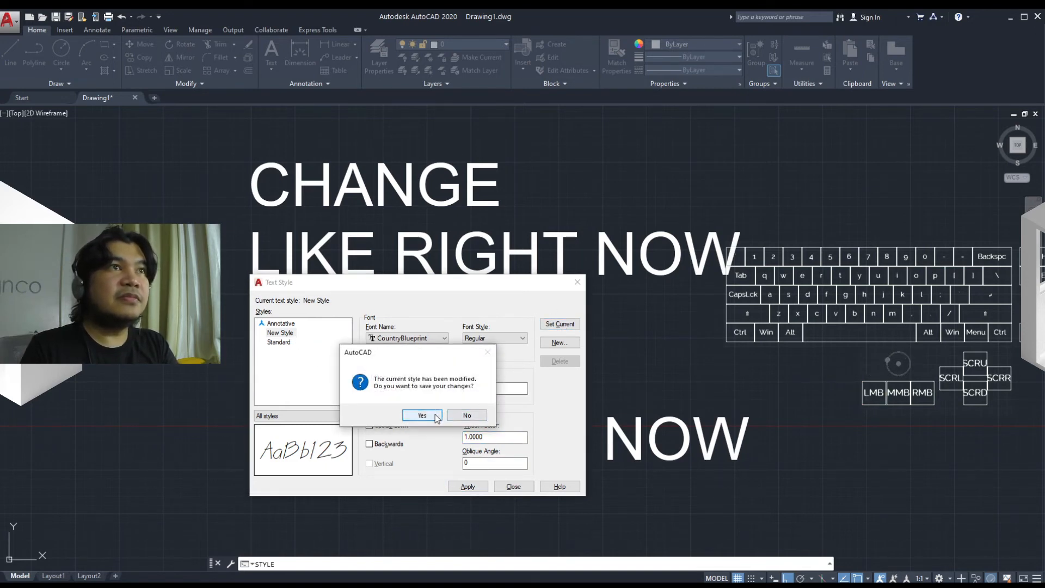
pyautogui.click(421, 415)
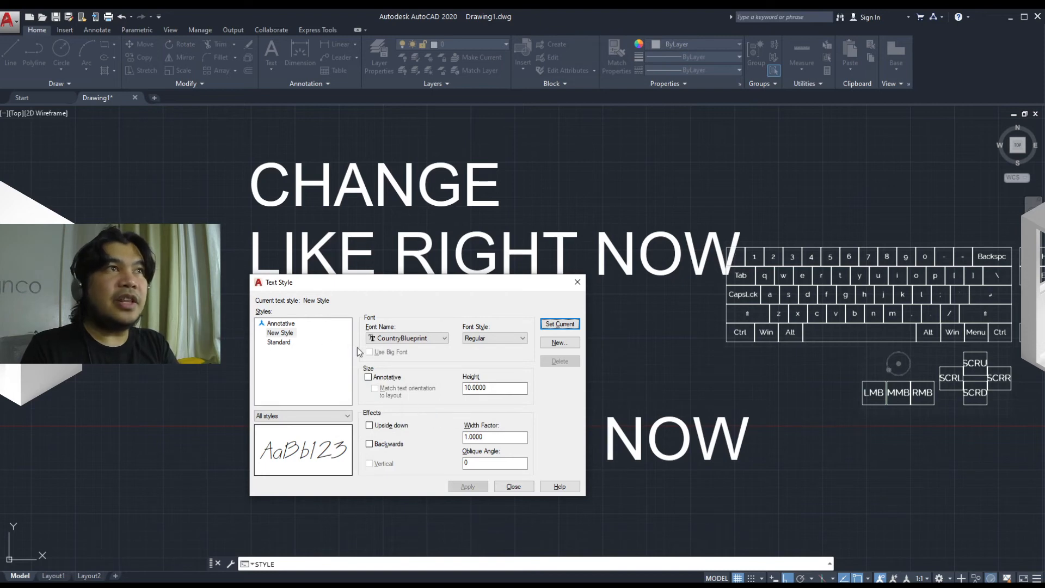
pyautogui.moveTo(301, 333)
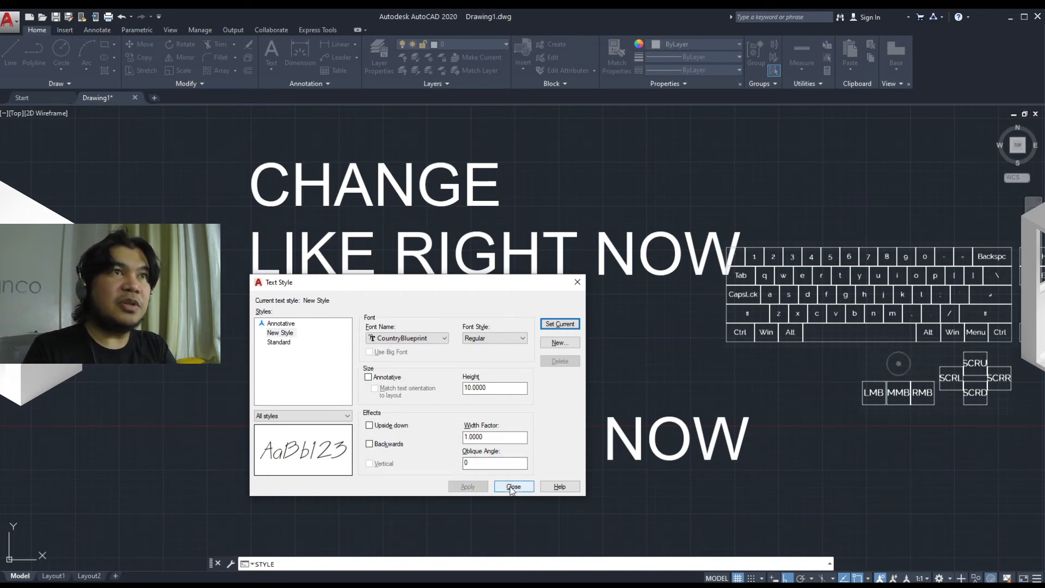
pyautogui.click(513, 485)
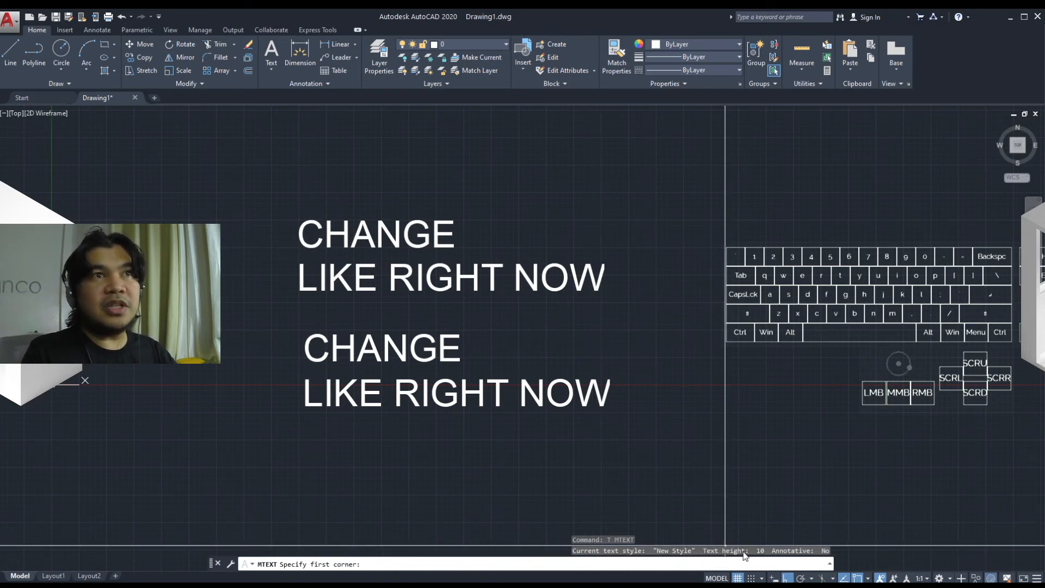
# Step: Define the multiline text box corners below the existing text
pyautogui.click(302, 533)
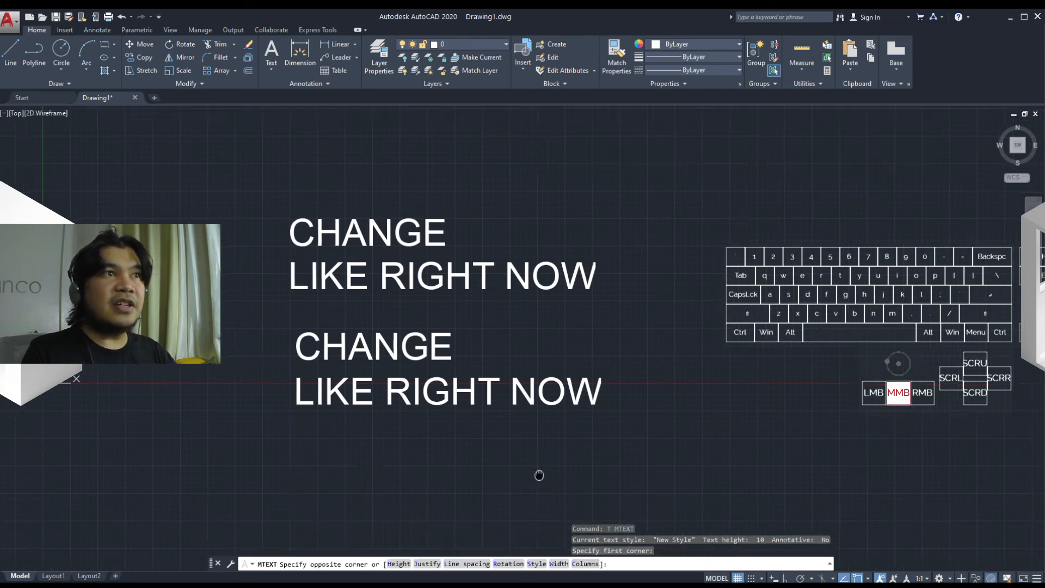
pyautogui.click(314, 394)
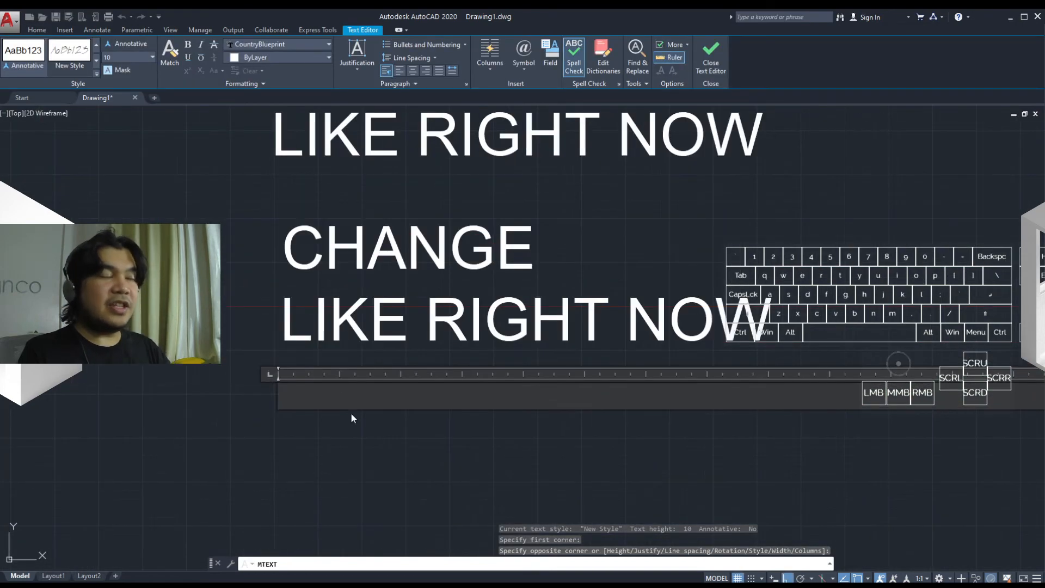
# Step: Write 'change right now' in the multiline text editor
pyautogui.write('change right now')
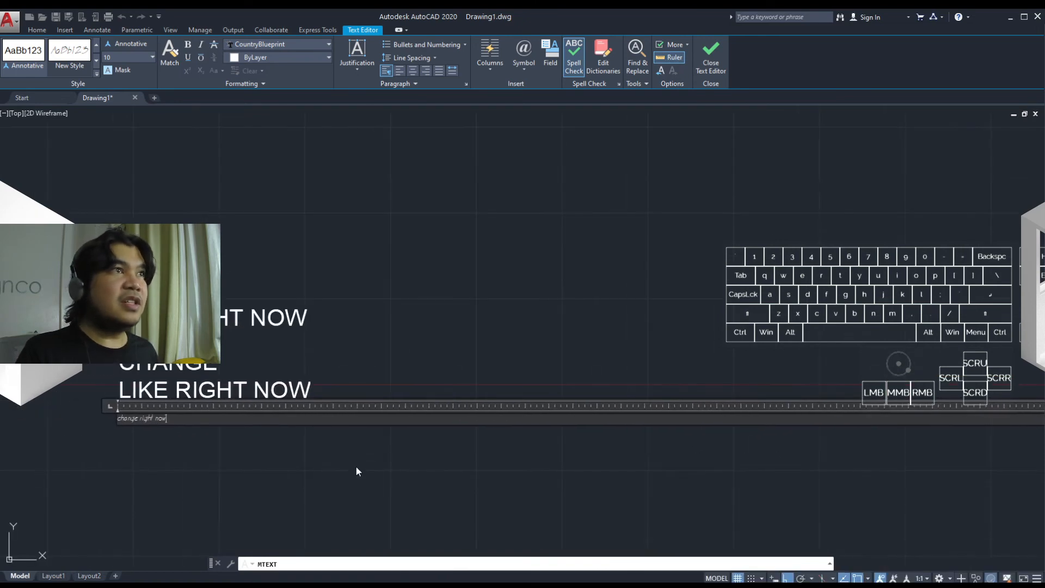
pyautogui.click(711, 57)
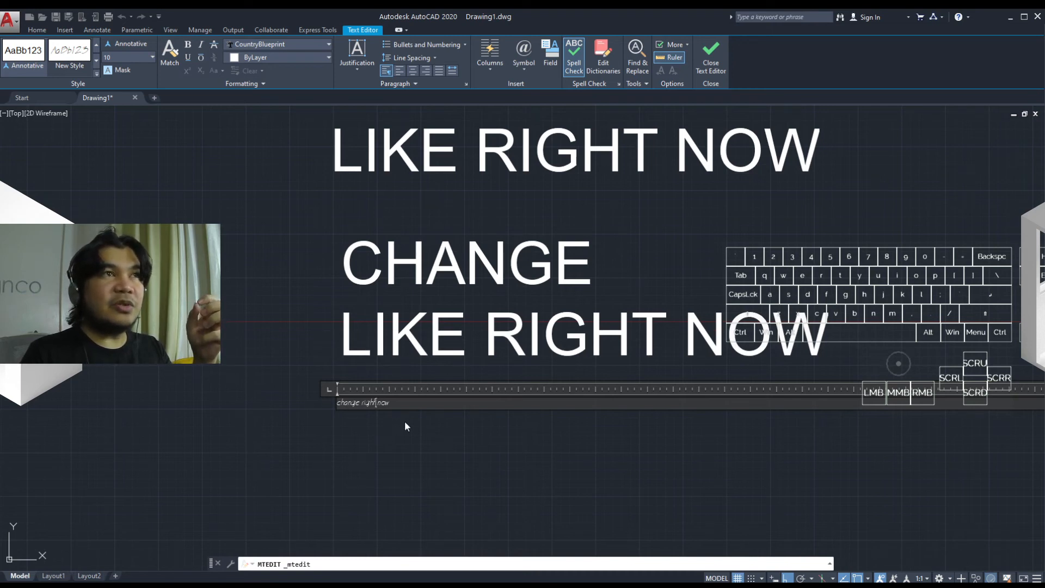
# Step: Commit the 'change right now' mtext to the drawing in New Style
pyautogui.click(710, 57)
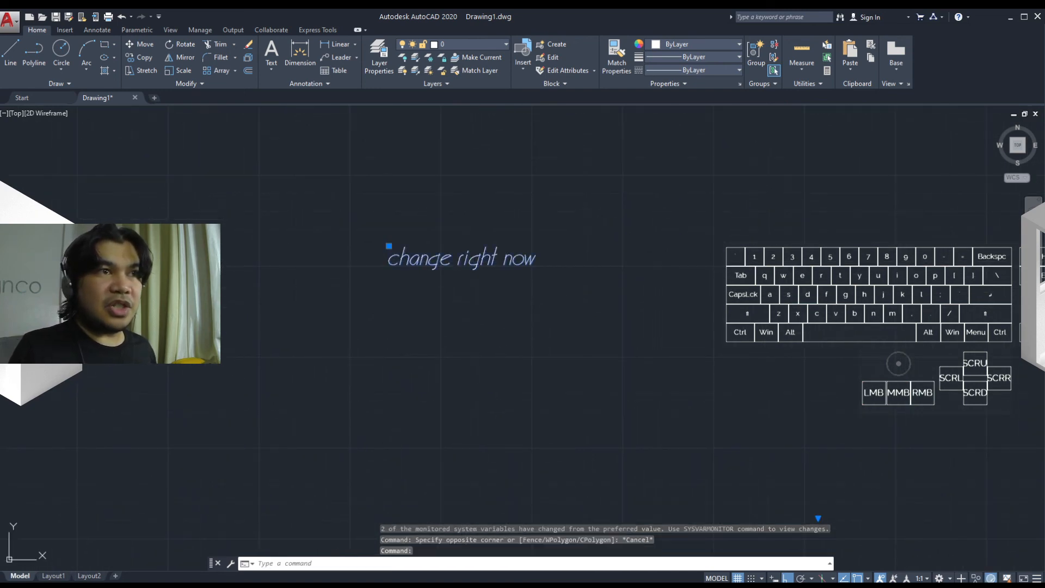
# Step: Retype the mtext as AMBULANCE, mirror it, and begin entering the MIRRTEXT setting
pyautogui.doubleClick(460, 258)
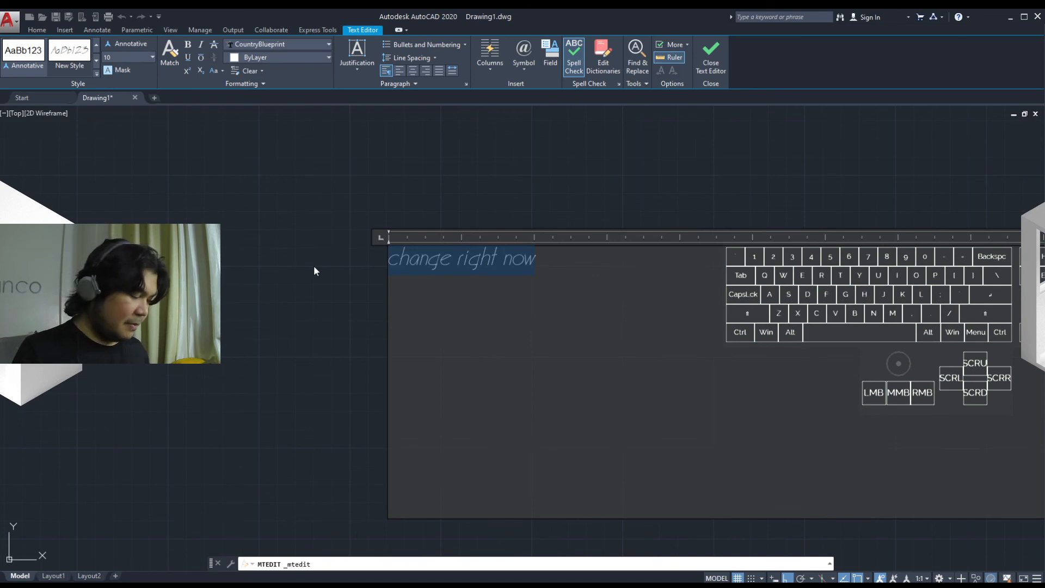
pyautogui.write('AMBULANCE')
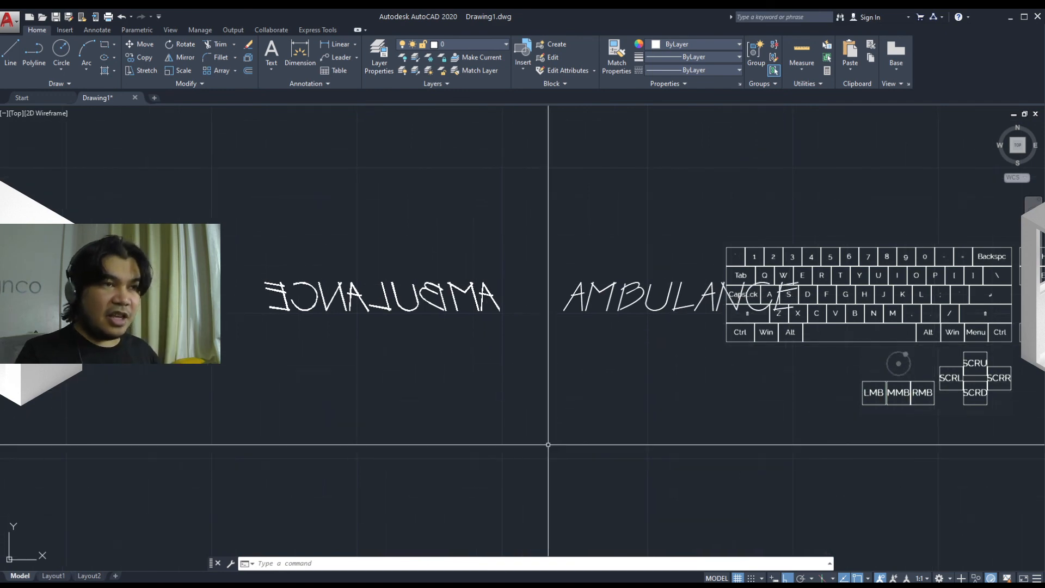
pyautogui.write('MIRRT')
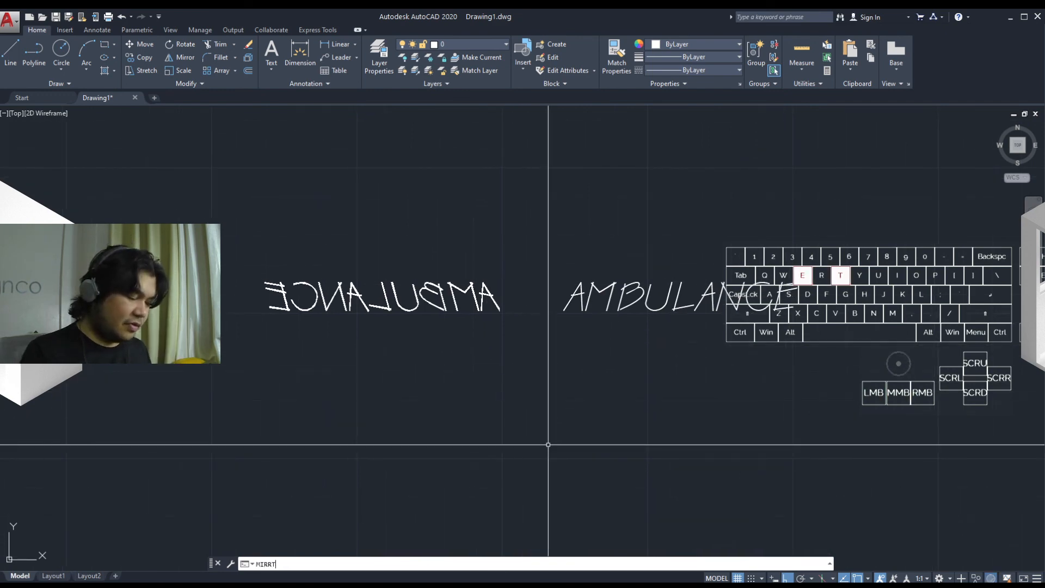